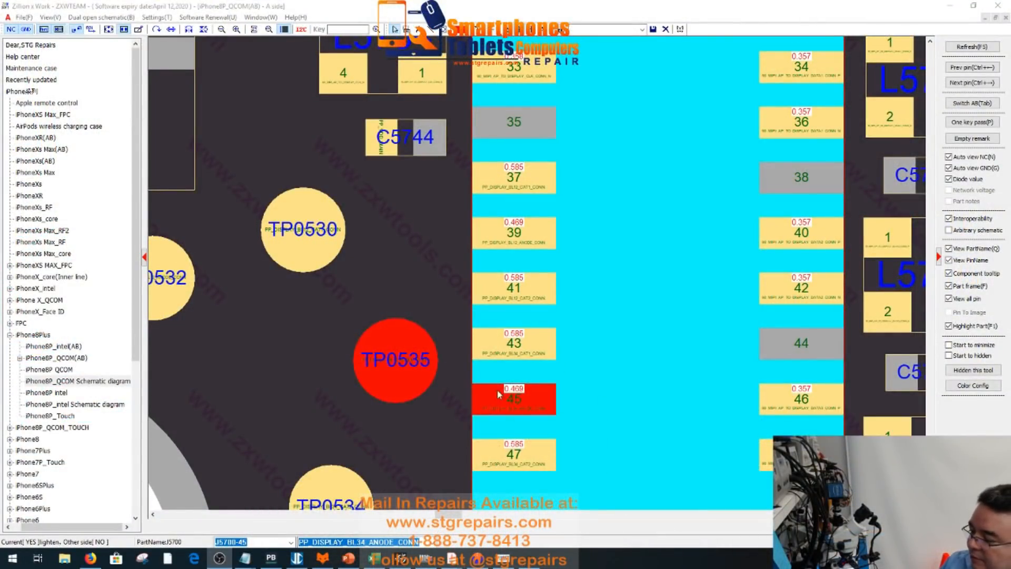
mouse_move(514, 399)
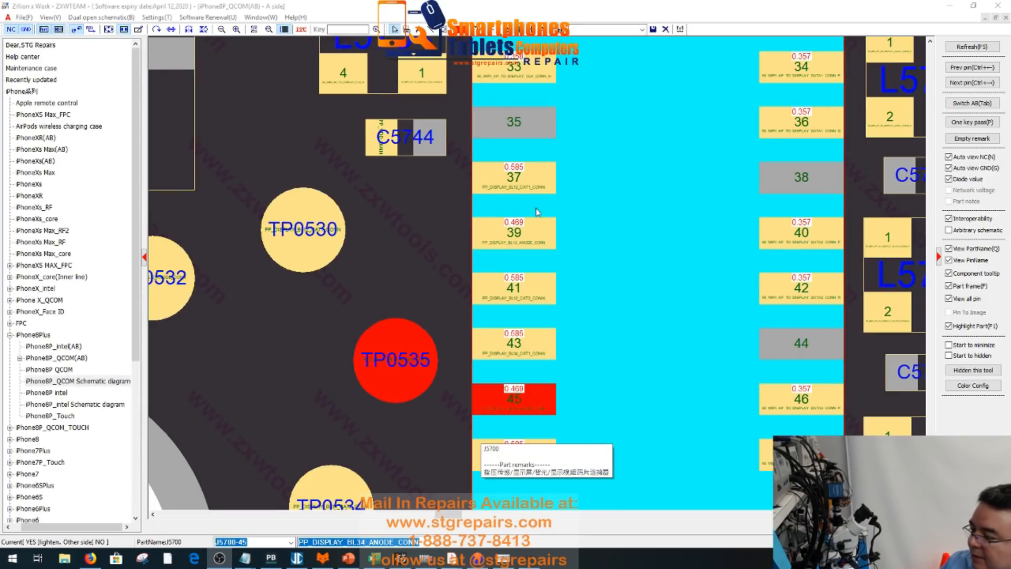
mouse_move(552, 254)
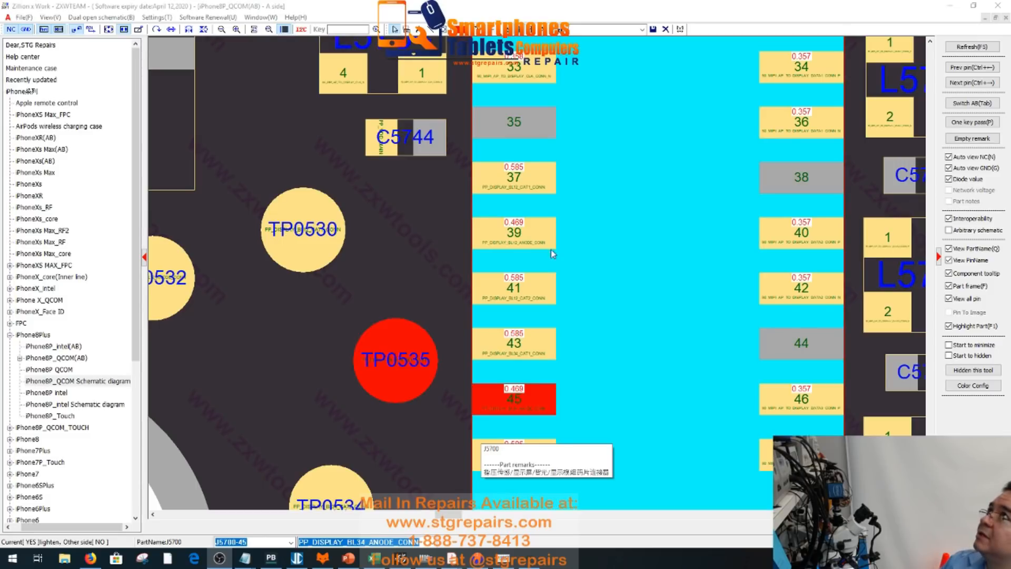
mouse_move(543, 264)
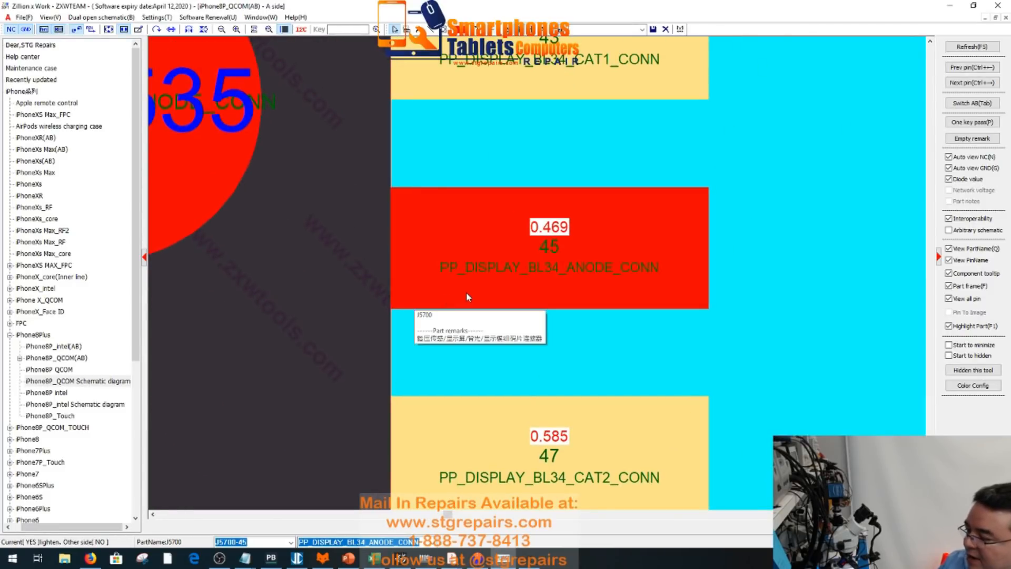
mouse_move(502, 283)
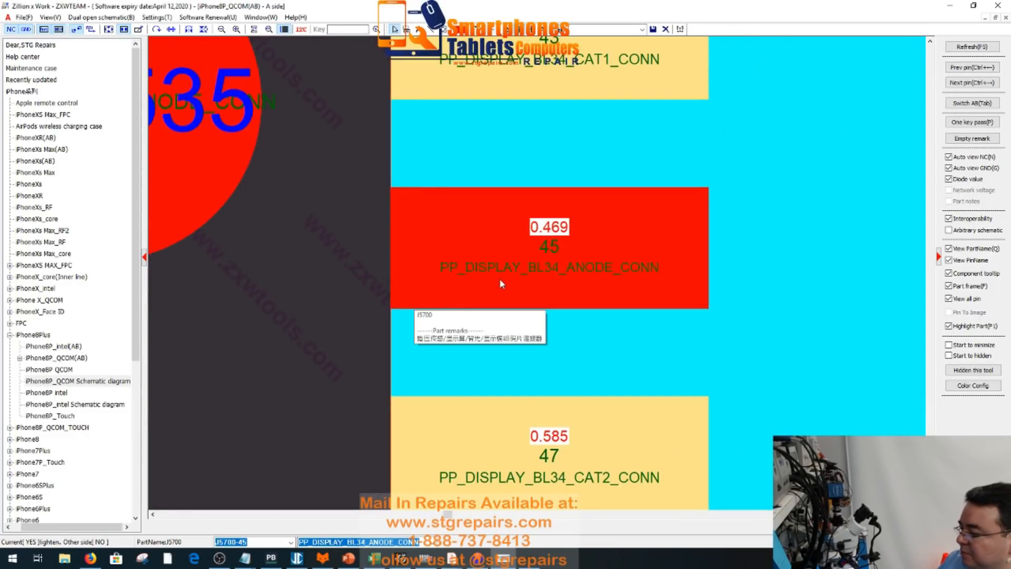
mouse_move(560, 281)
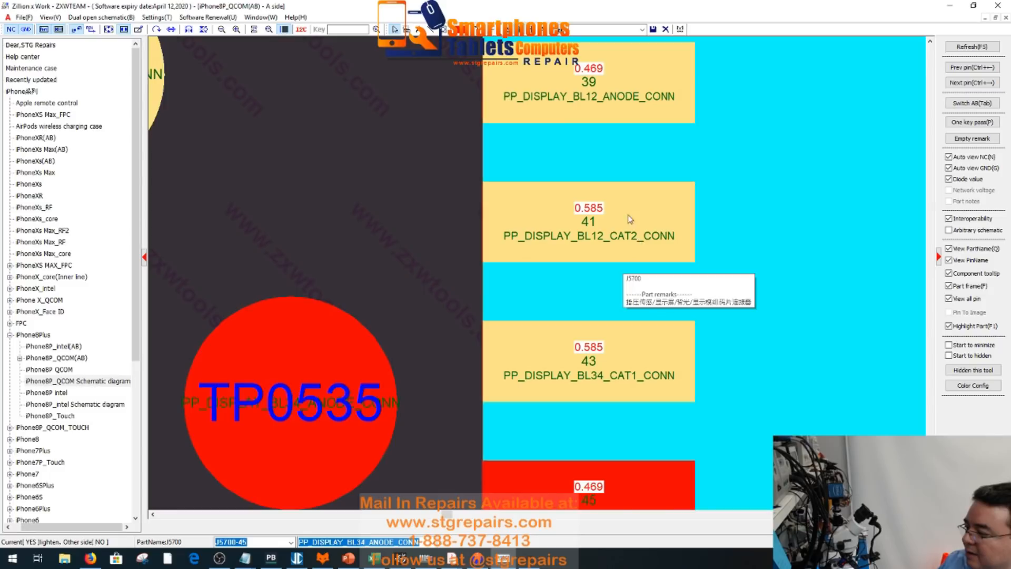
mouse_move(569, 108)
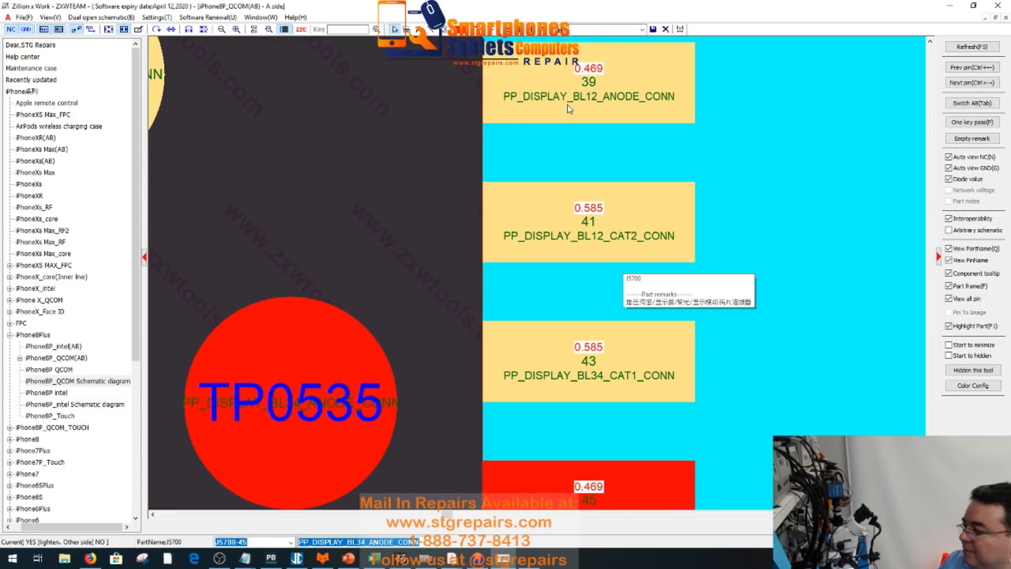
mouse_move(691, 225)
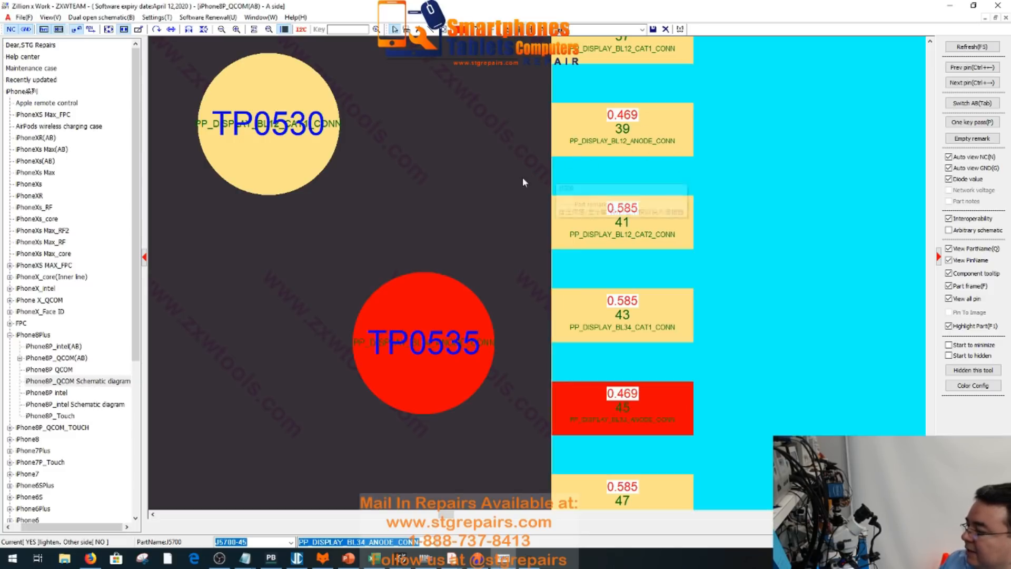
mouse_move(609, 151)
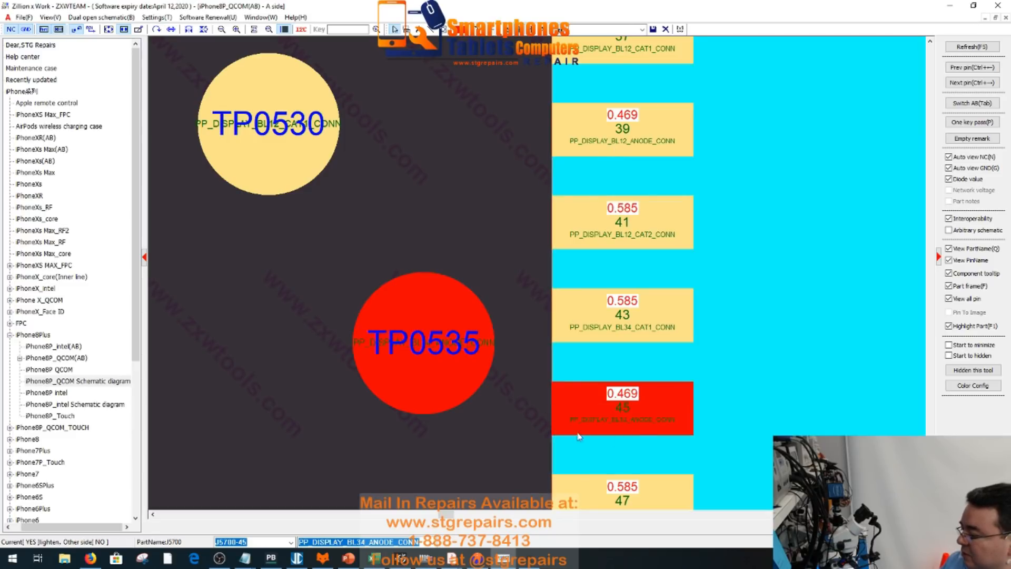
mouse_move(651, 437)
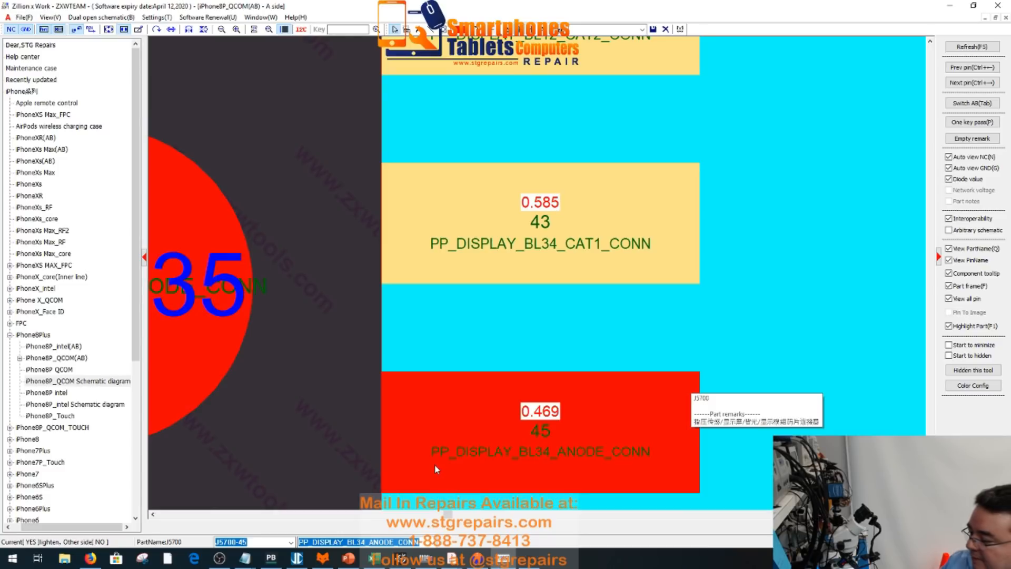
mouse_move(413, 477)
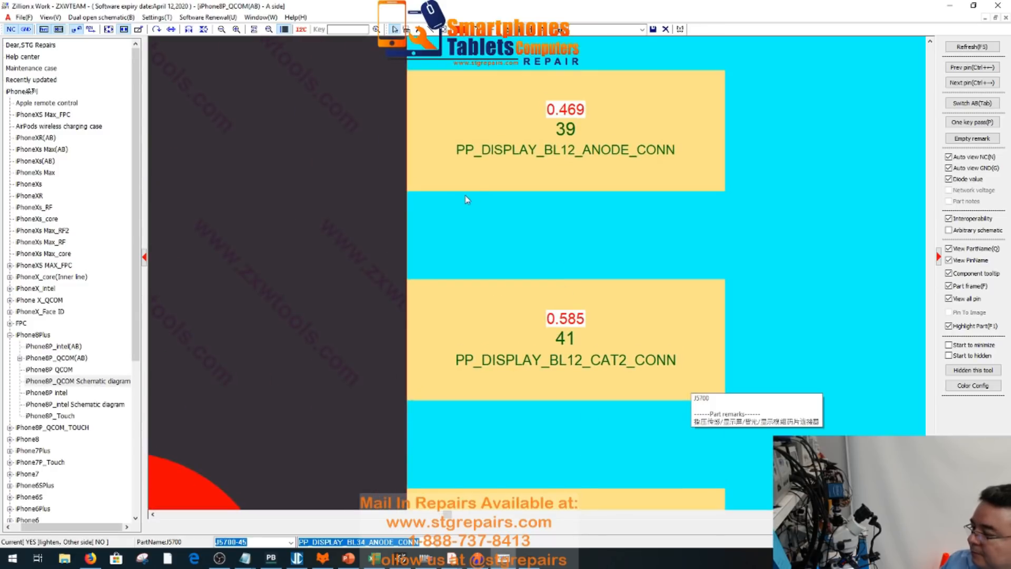
mouse_move(559, 166)
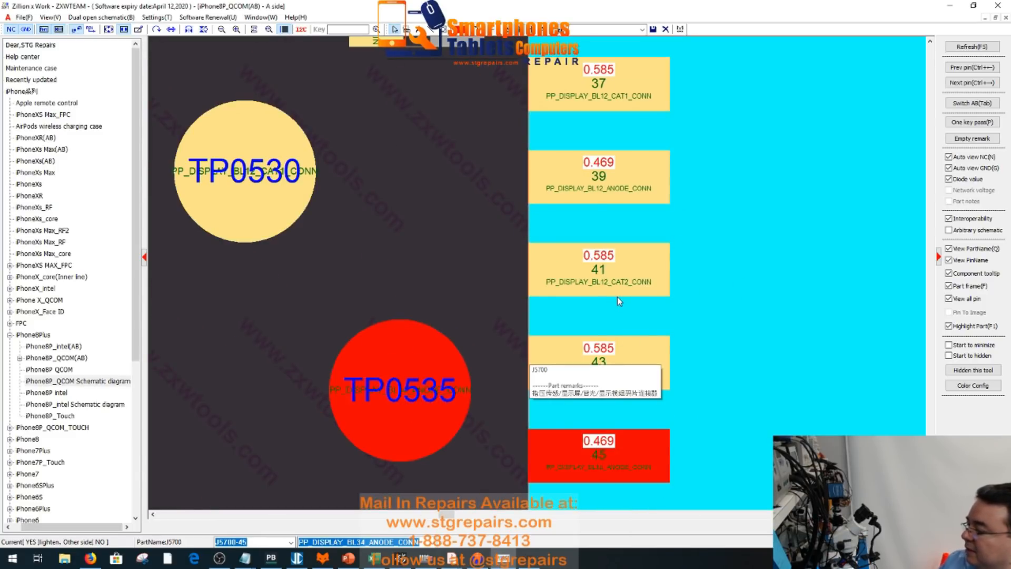
mouse_move(717, 318)
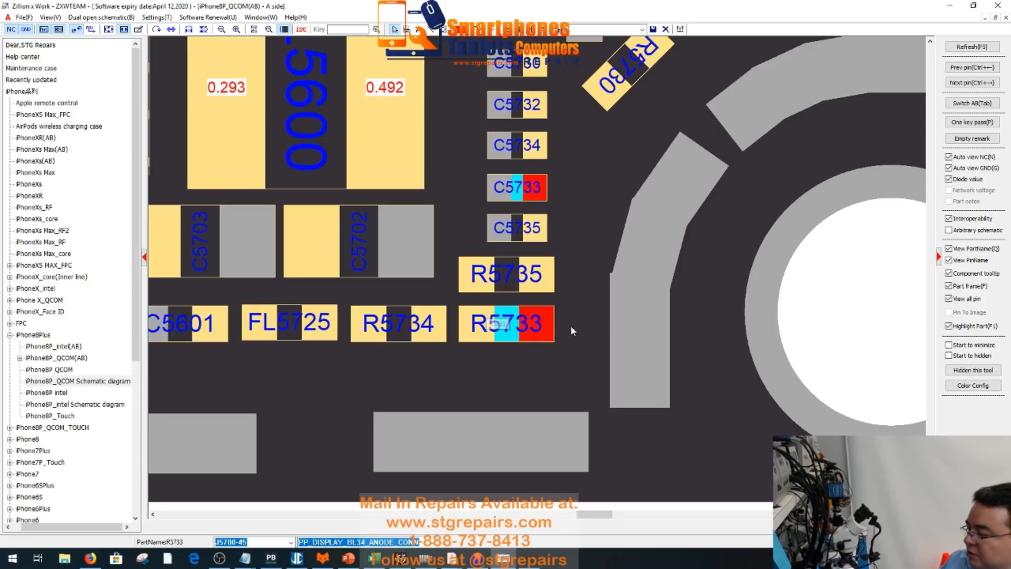
mouse_move(530, 330)
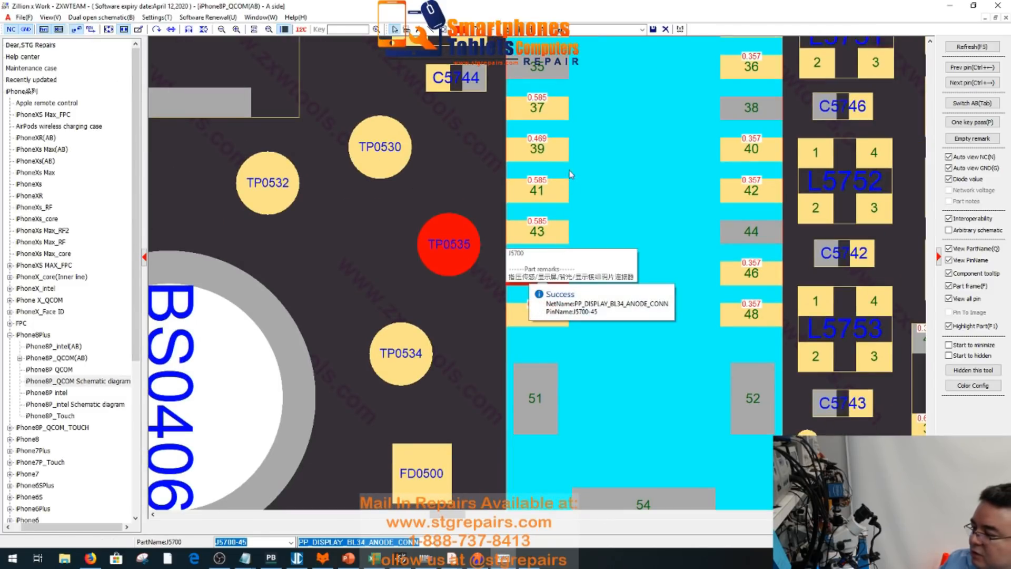
- Select J5700 pin 39 to highlight its BL12 anode net reaching resistor R5730
click(267, 183)
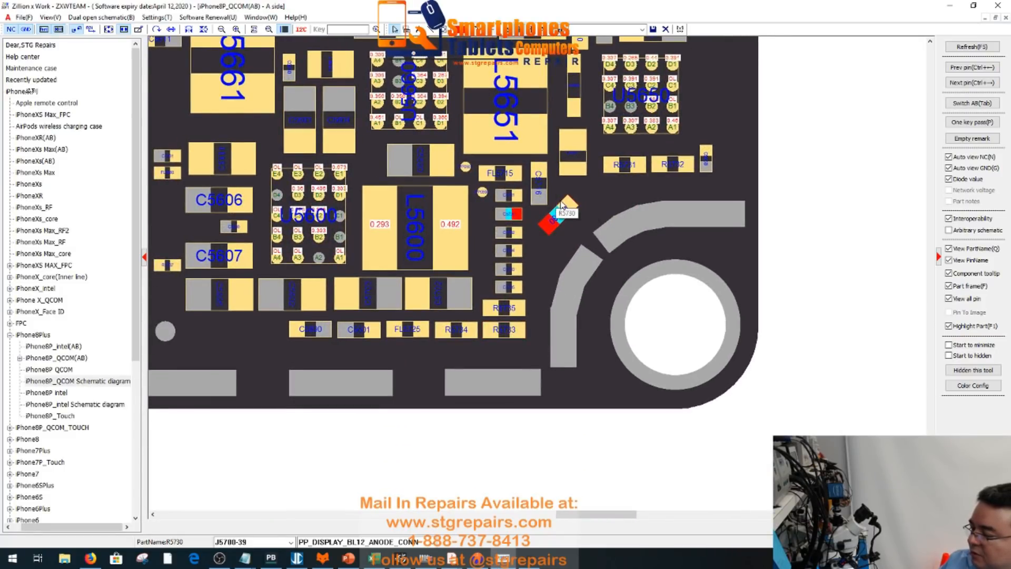
mouse_move(570, 448)
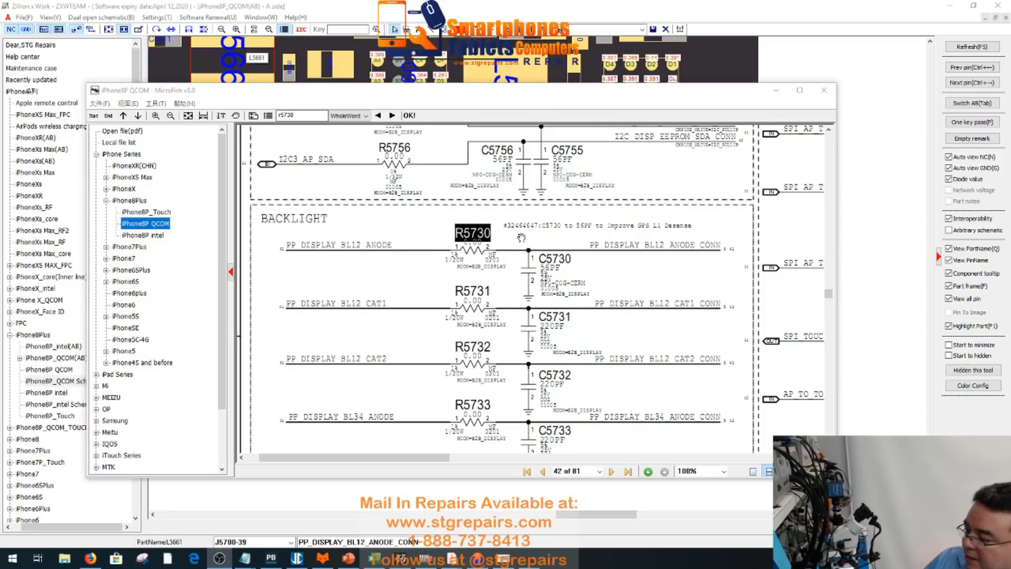
mouse_move(474, 417)
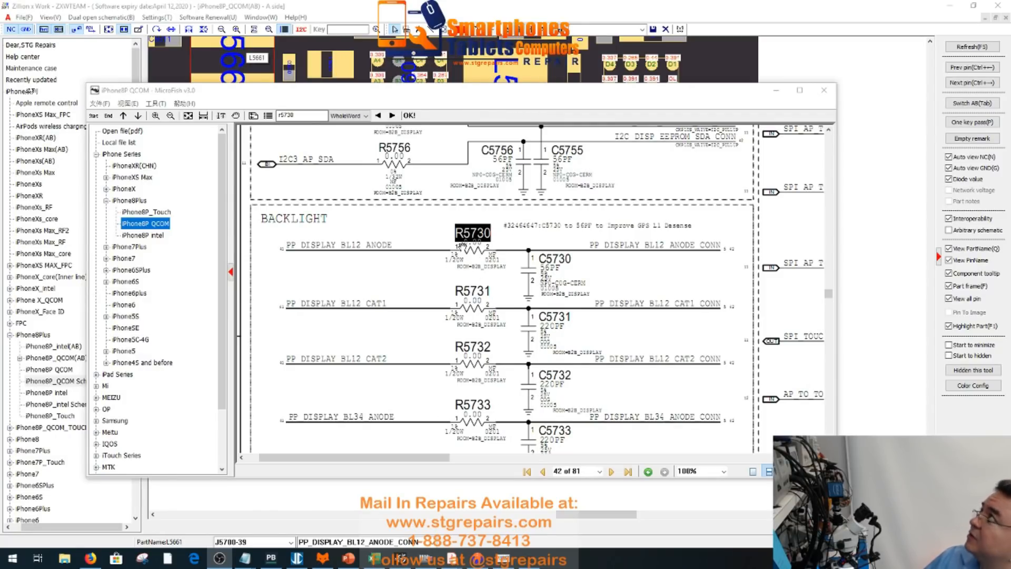
mouse_move(496, 419)
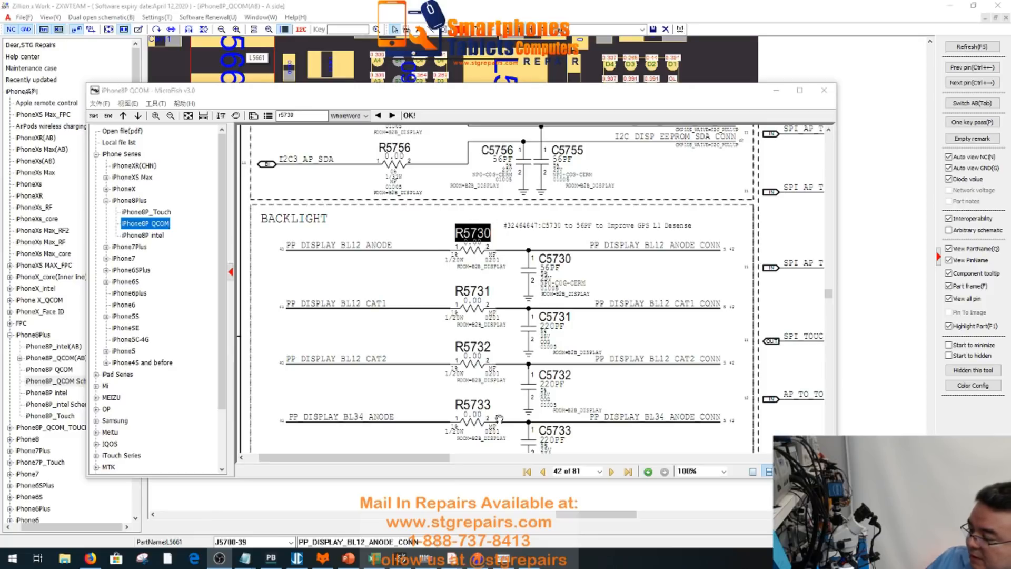